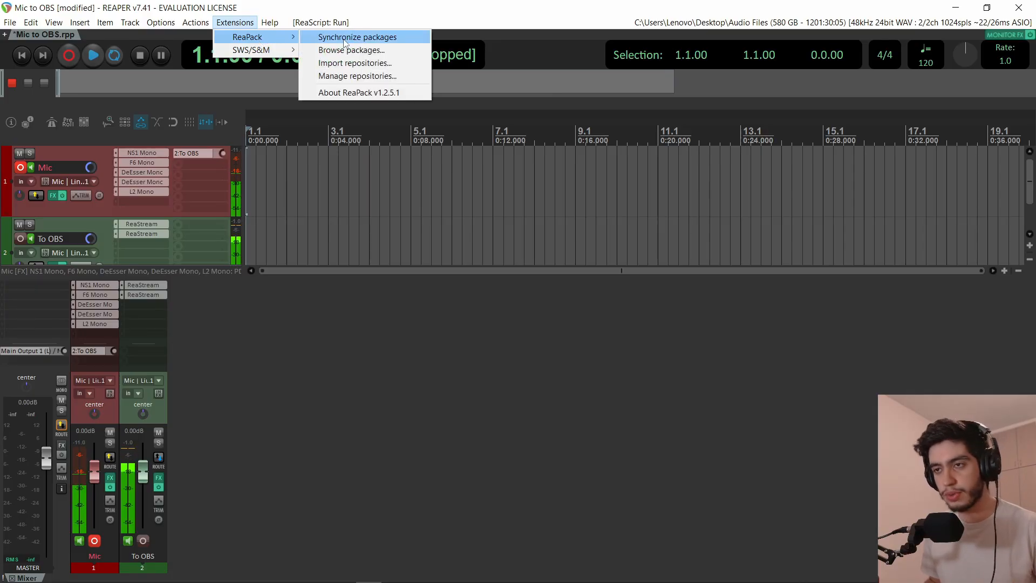
pyautogui.moveTo(357, 75)
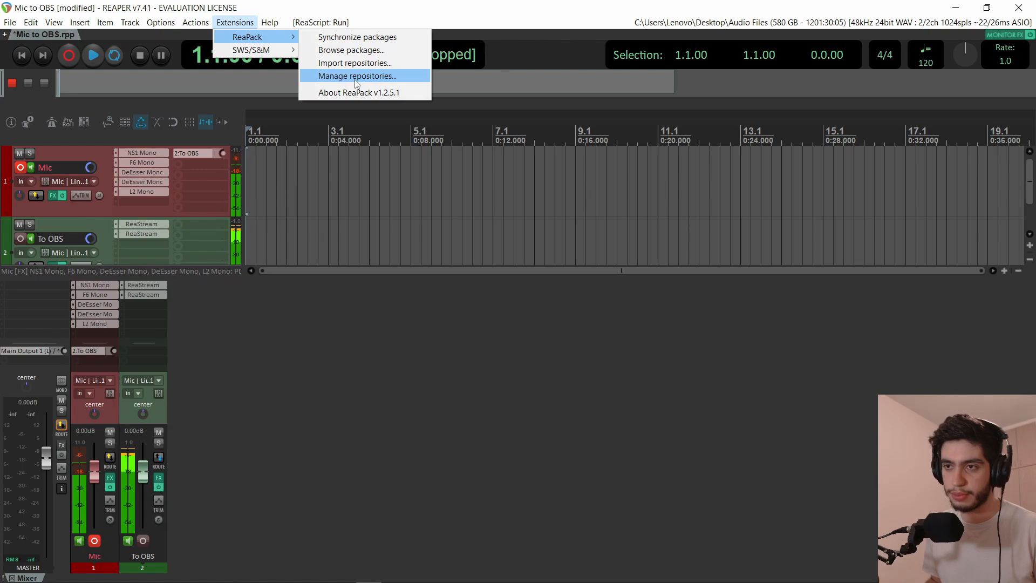
# View the Daniel Kharrat repository's About page via ReaPack and install/update its scripts.
pyautogui.click(355, 75)
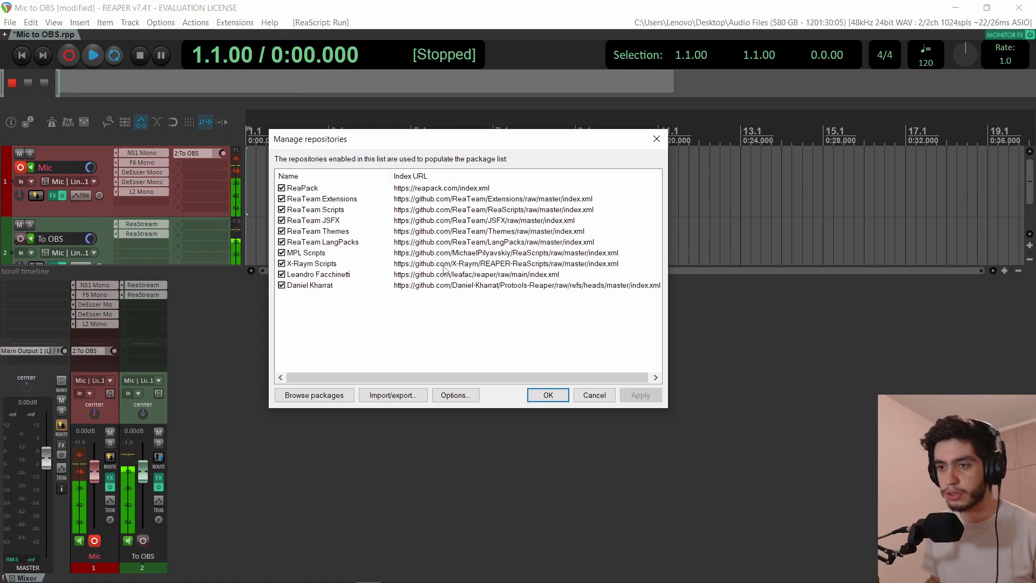
pyautogui.rightClick(310, 285)
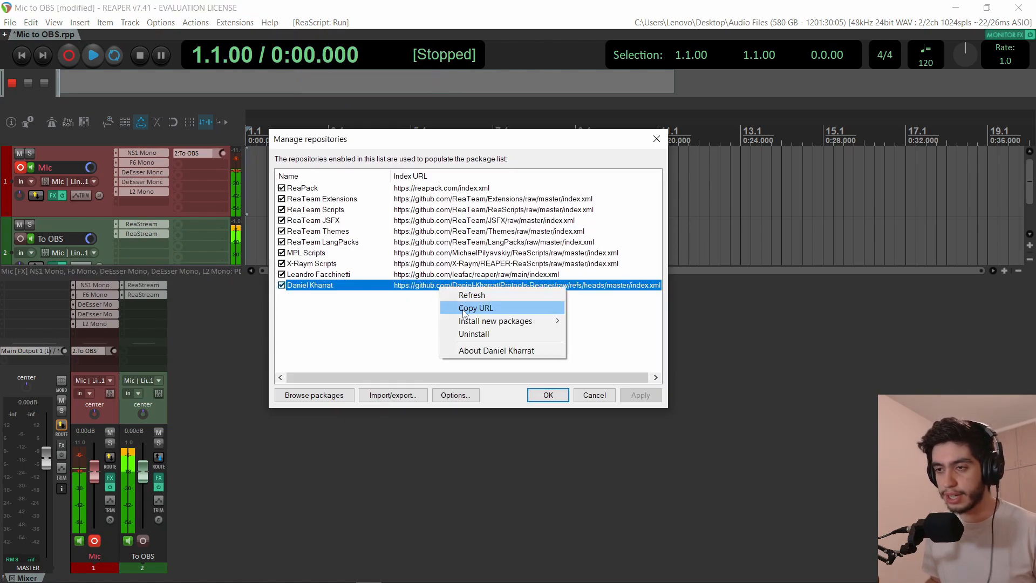
pyautogui.click(496, 350)
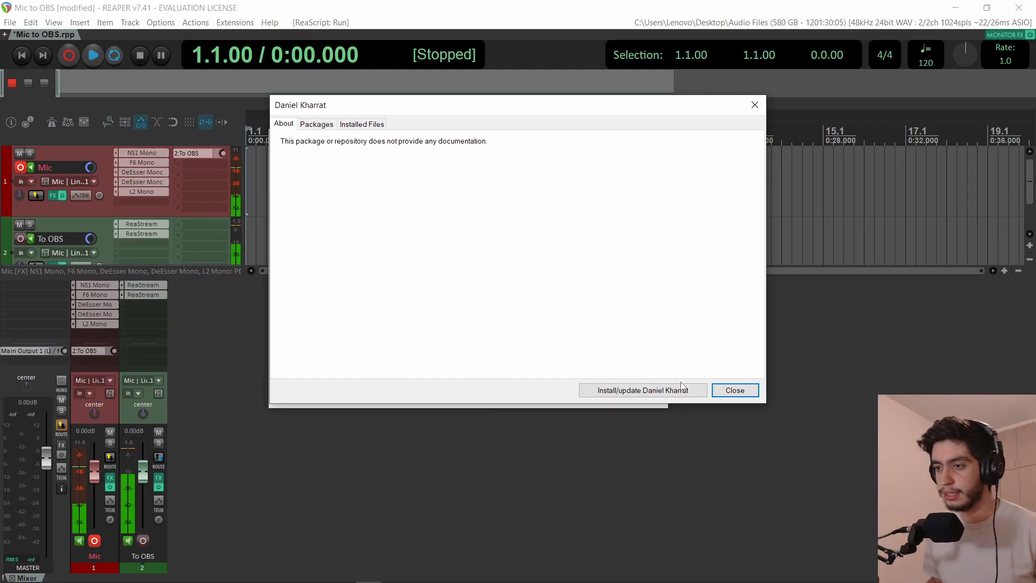
pyautogui.click(641, 389)
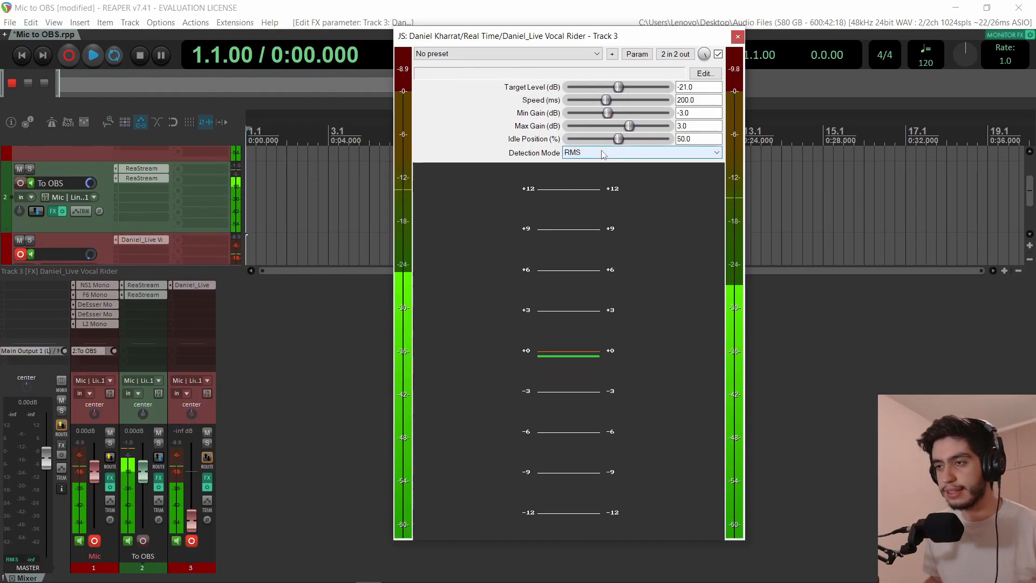
# Try Peak detection at 20 ms speed, then RMS detection at about 481 ms.
pyautogui.click(640, 152)
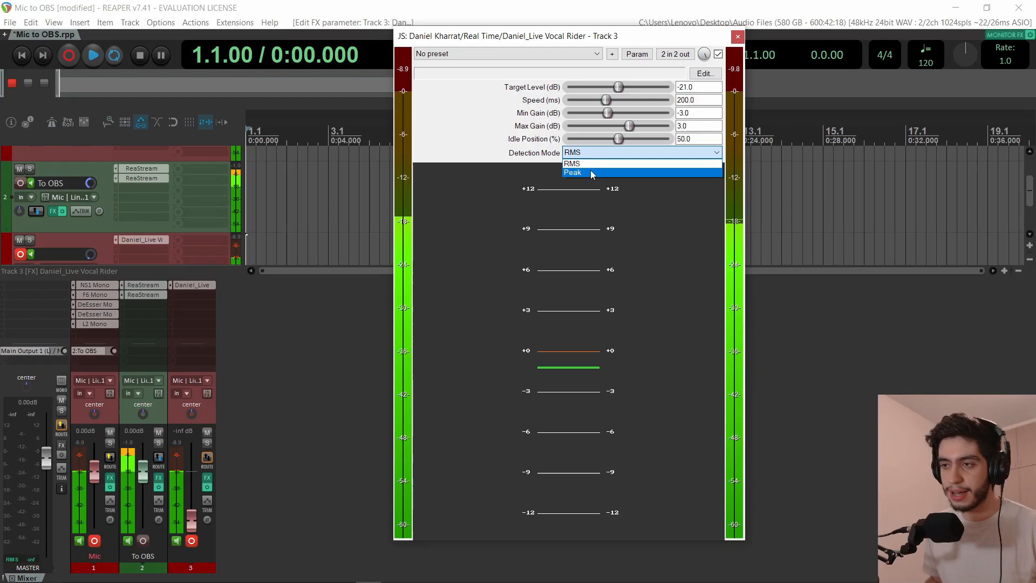
pyautogui.click(573, 173)
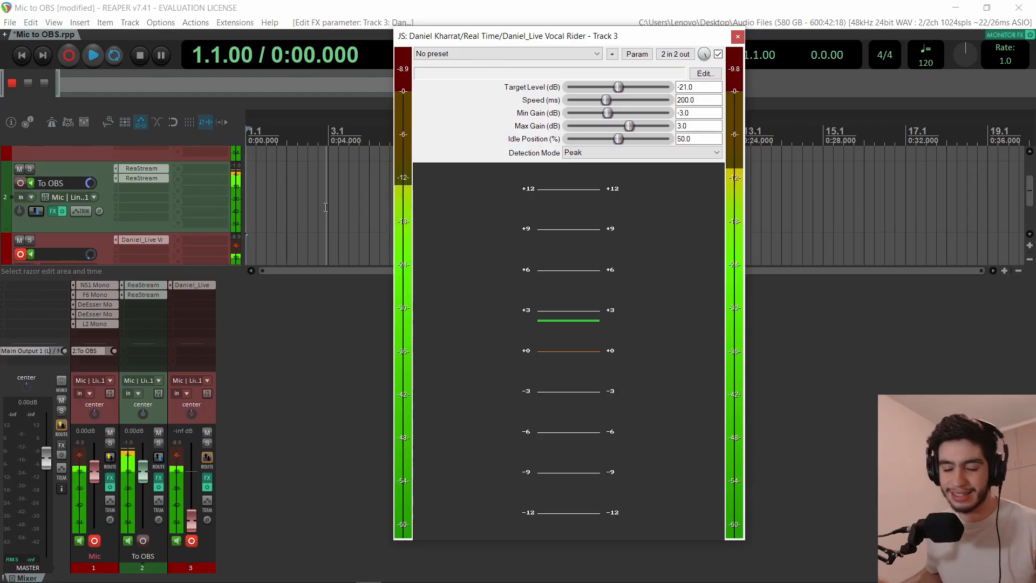
pyautogui.moveTo(605, 100); pyautogui.dragTo(570, 99)
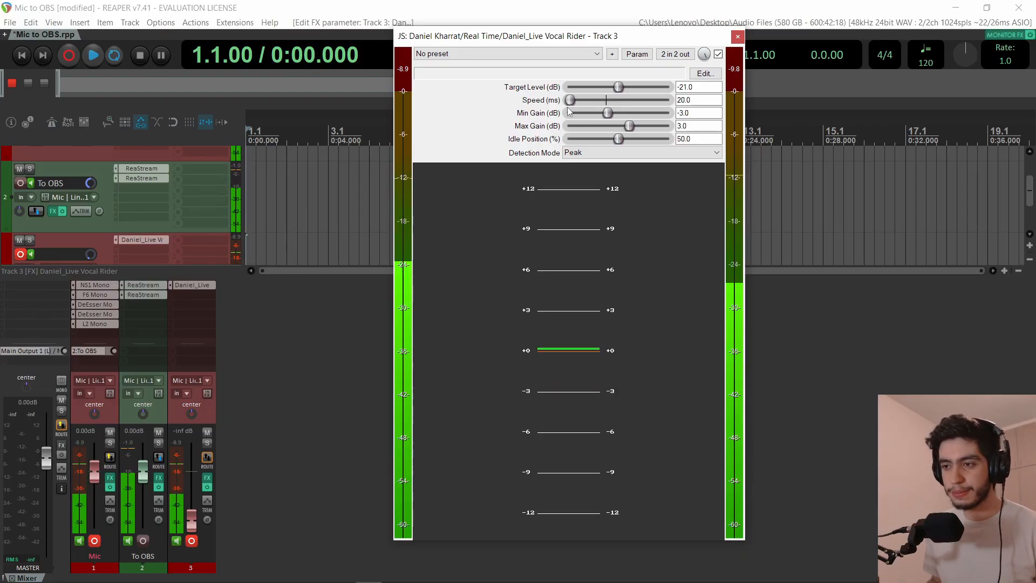
pyautogui.moveTo(582, 165)
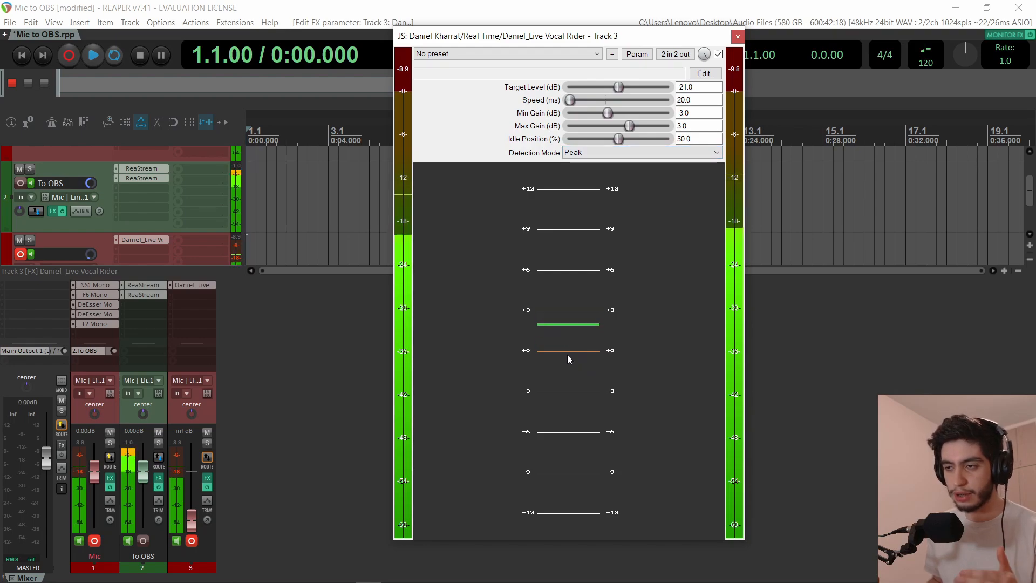
pyautogui.click(640, 153)
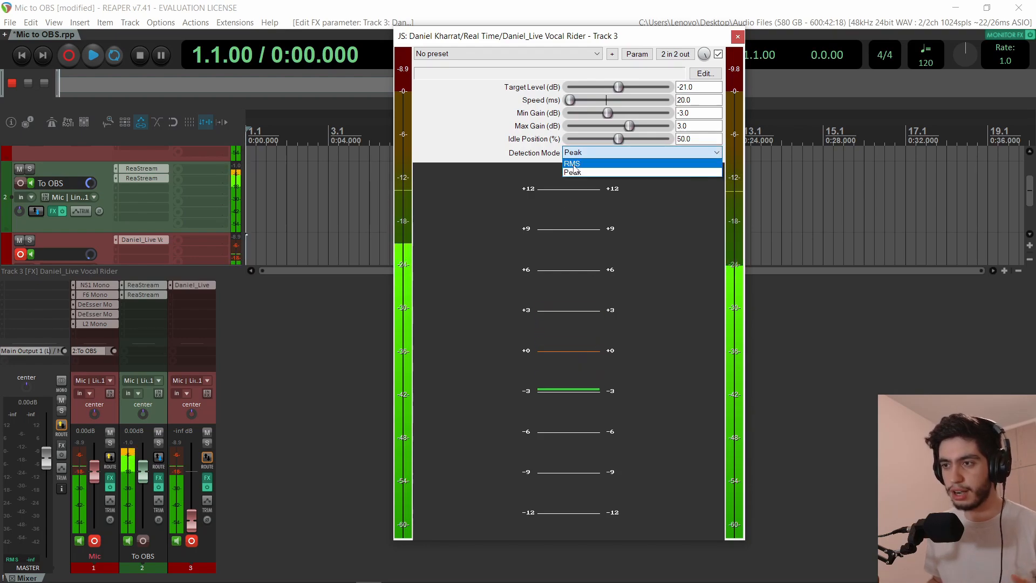
pyautogui.click(572, 163)
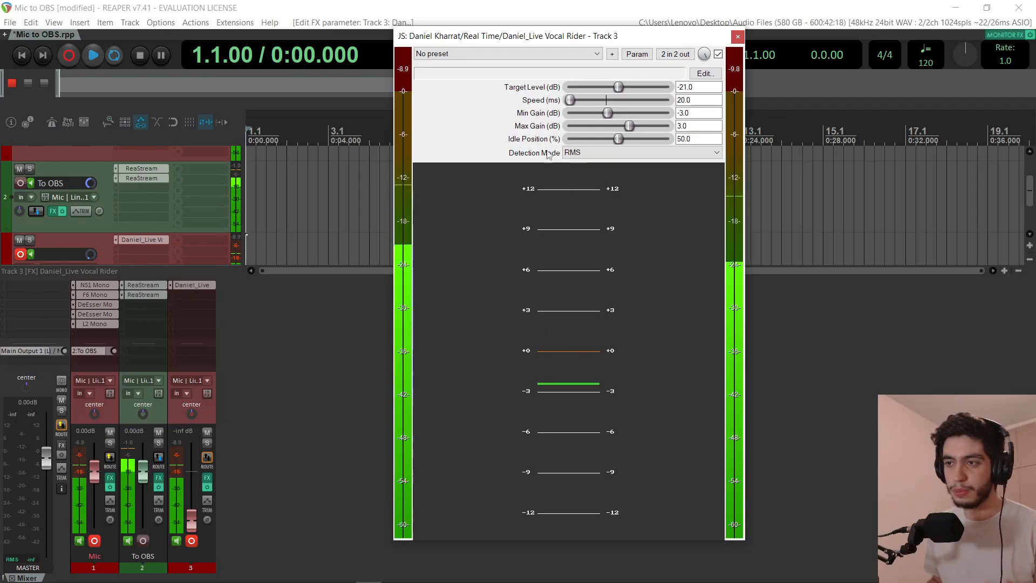
pyautogui.moveTo(570, 99); pyautogui.dragTo(628, 99)
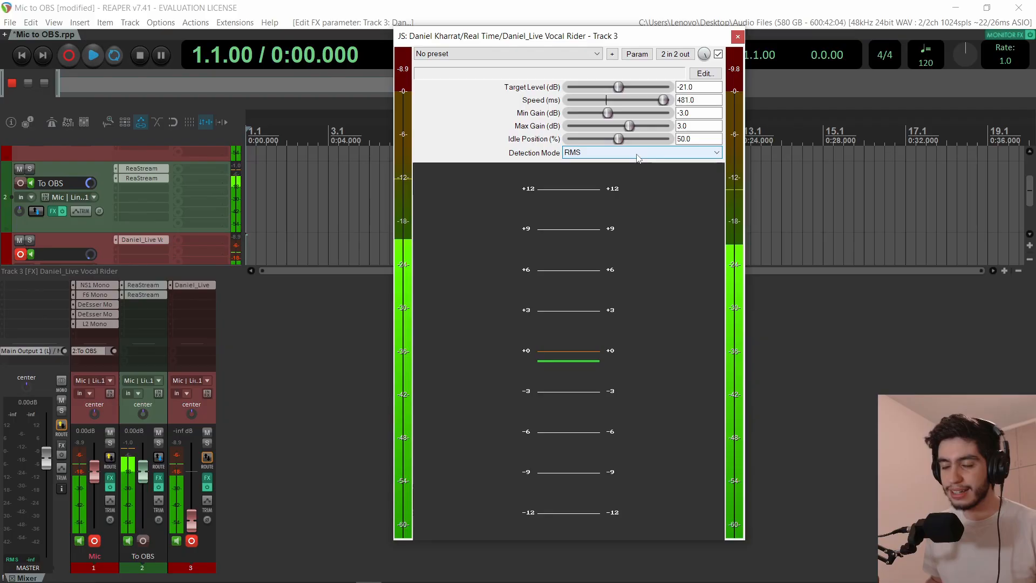
# Toggle between Peak and RMS detection again, leaving Speed around 468 ms.
pyautogui.click(641, 152)
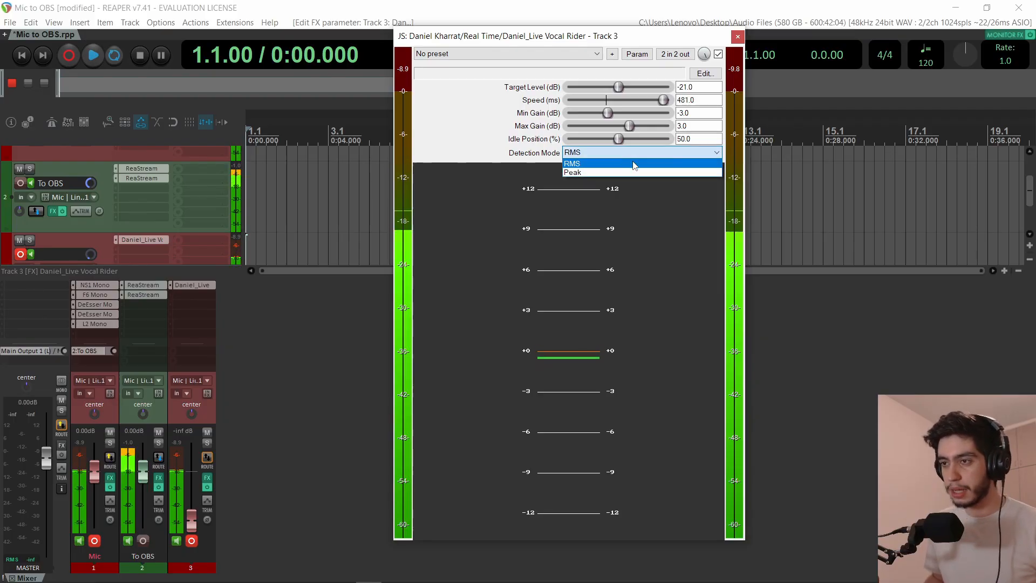
pyautogui.click(573, 171)
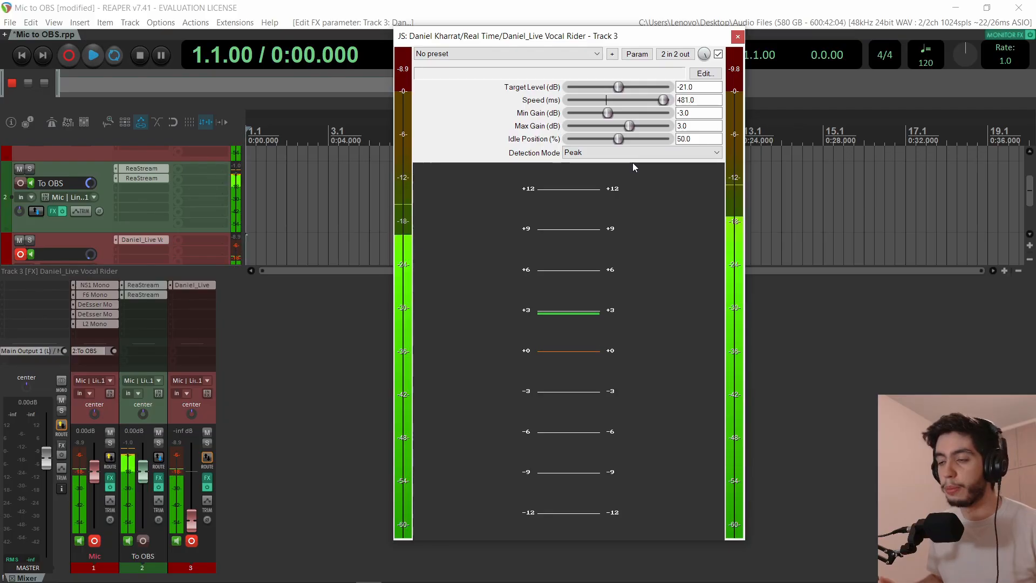
pyautogui.click(641, 152)
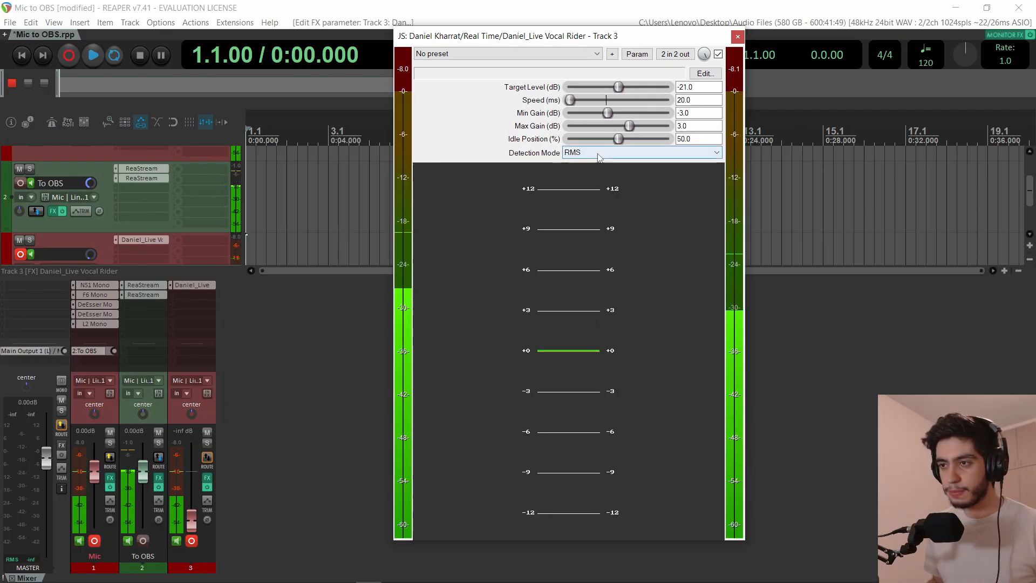
pyautogui.click(640, 153)
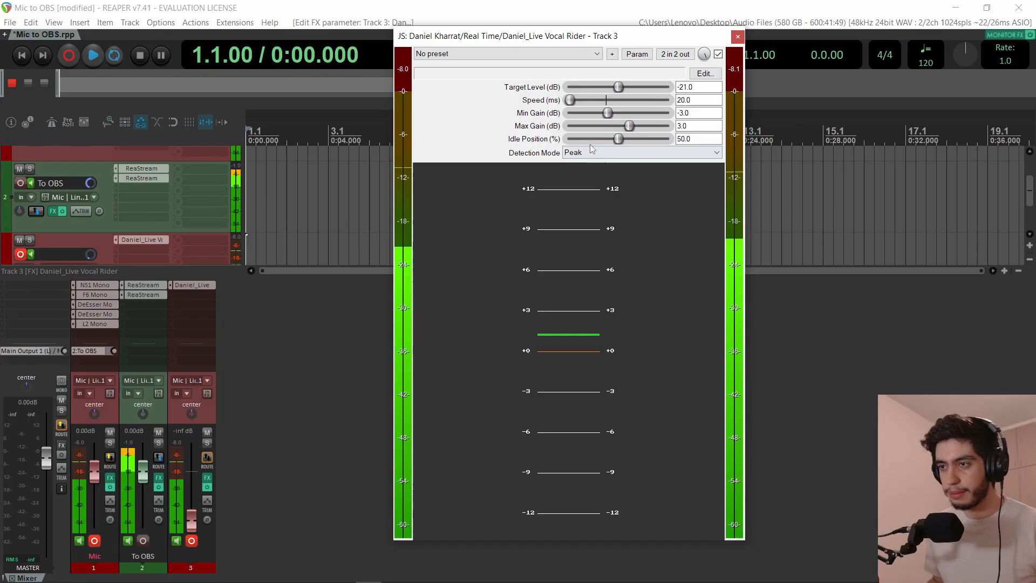
pyautogui.moveTo(572, 99); pyautogui.dragTo(667, 99)
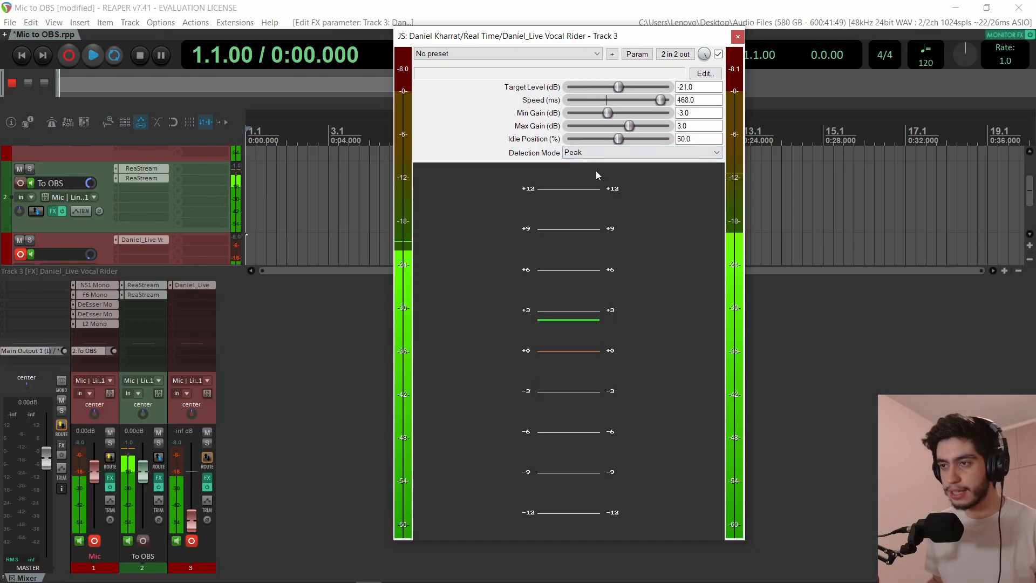
pyautogui.click(640, 153)
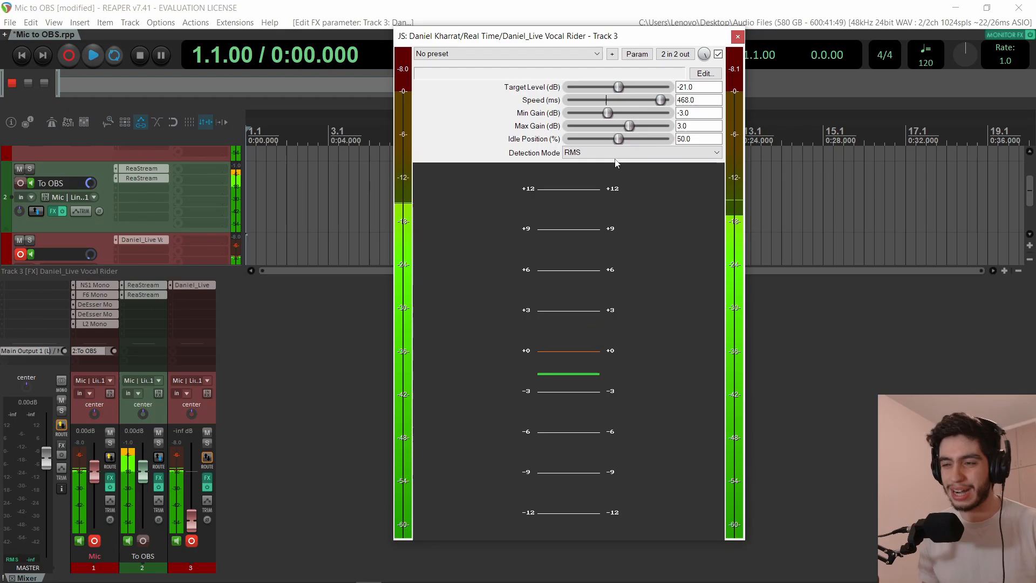
pyautogui.click(737, 36)
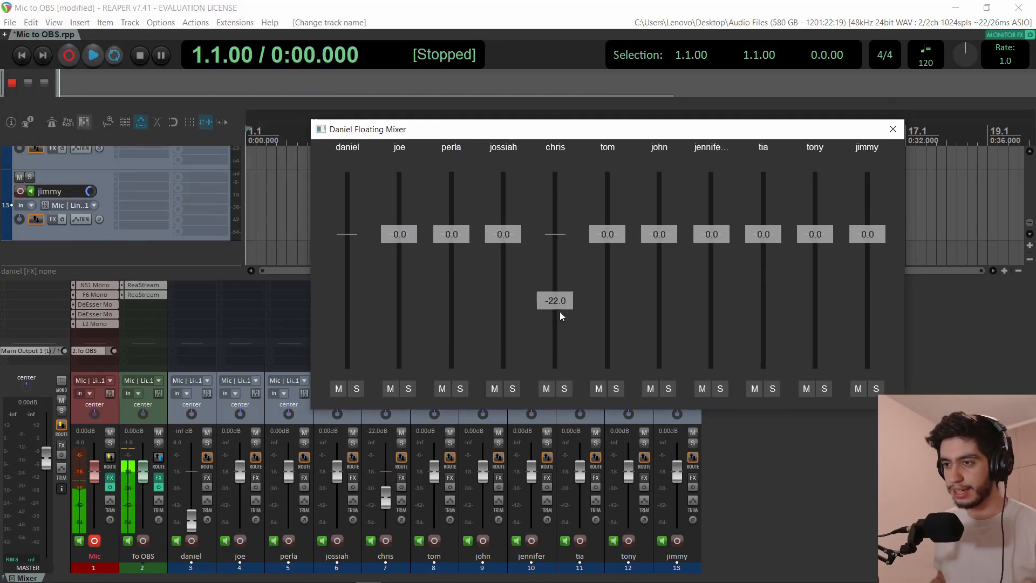
# Raise several track volumes to +2.4 dB and sweep perla's fader down to -53.7 dB and back to 0 dB.
pyautogui.moveTo(555, 301); pyautogui.dragTo(555, 263)
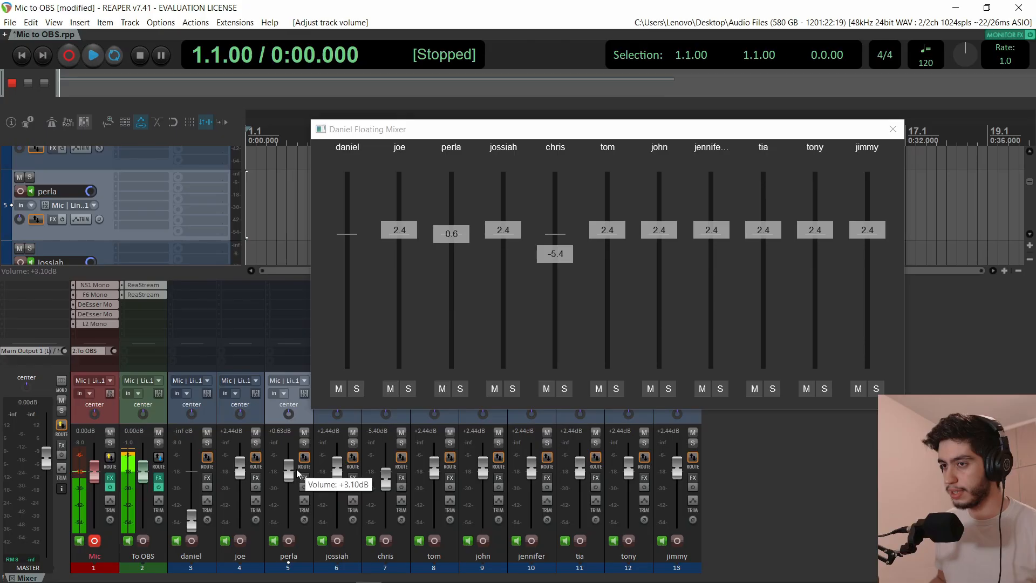
pyautogui.moveTo(451, 233); pyautogui.dragTo(451, 237)
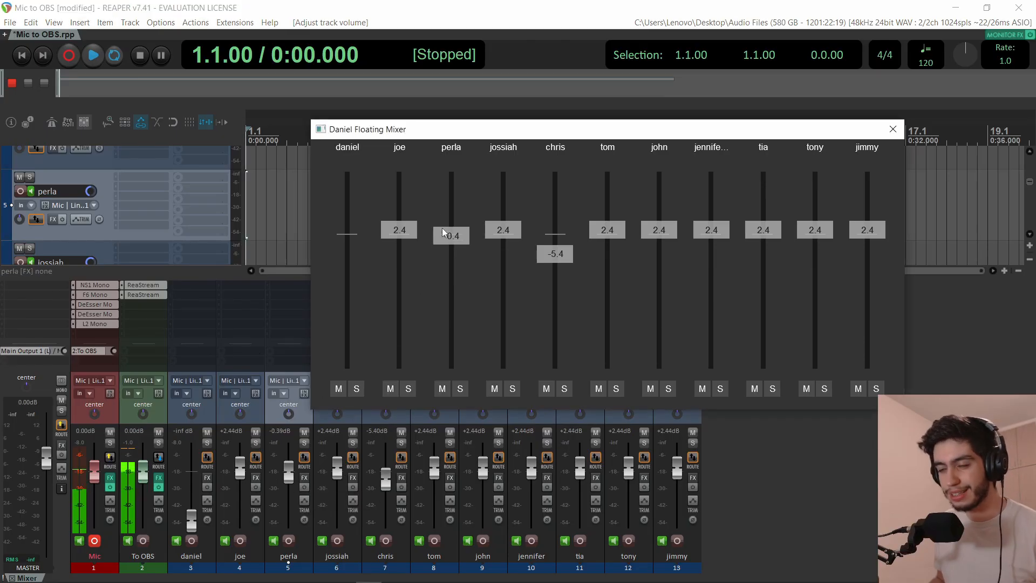
pyautogui.moveTo(451, 234); pyautogui.dragTo(452, 349)
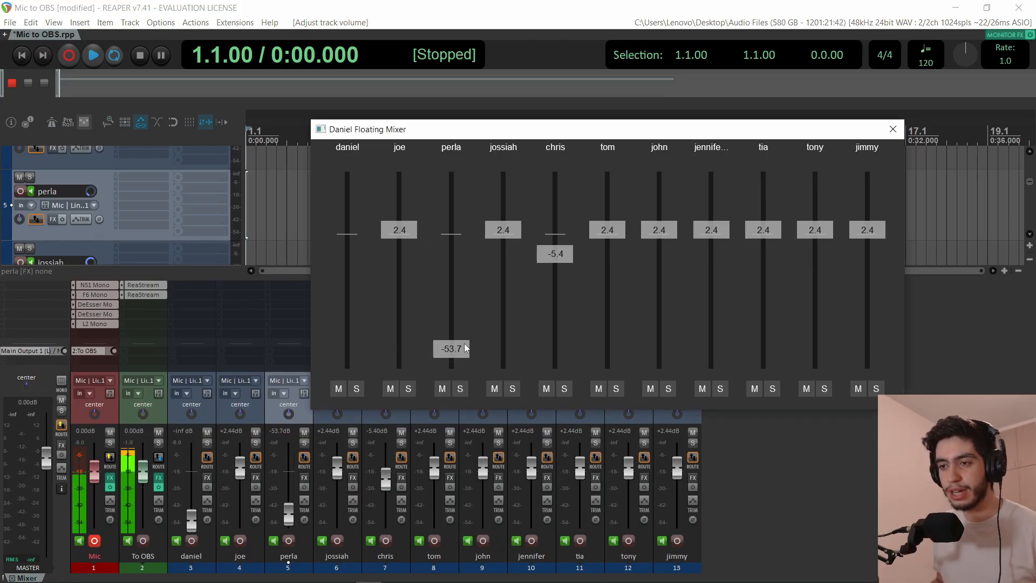
pyautogui.moveTo(451, 349); pyautogui.dragTo(452, 216)
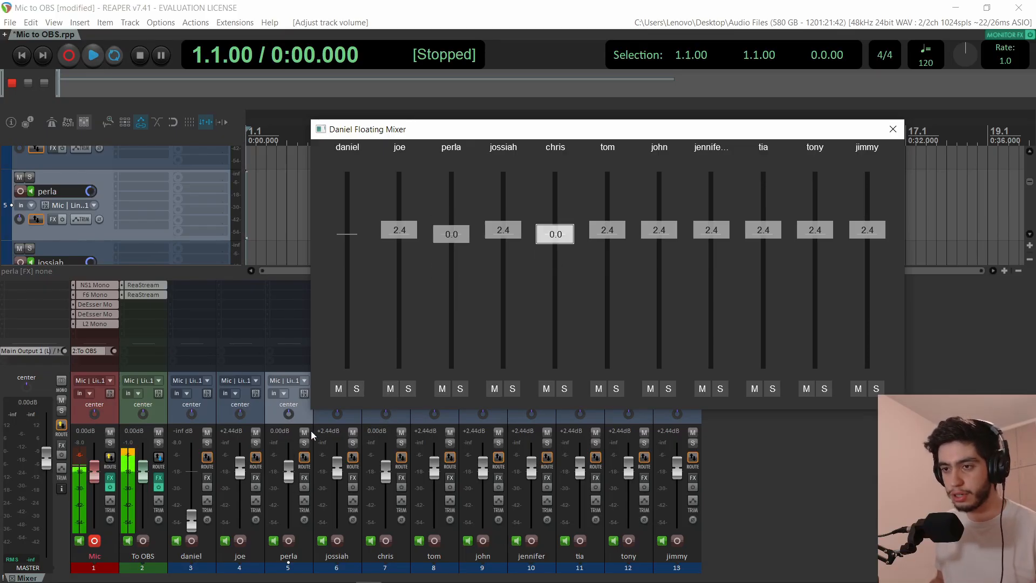
# Solo and mute track 3 from the floating mixer's S and M buttons.
pyautogui.click(355, 387)
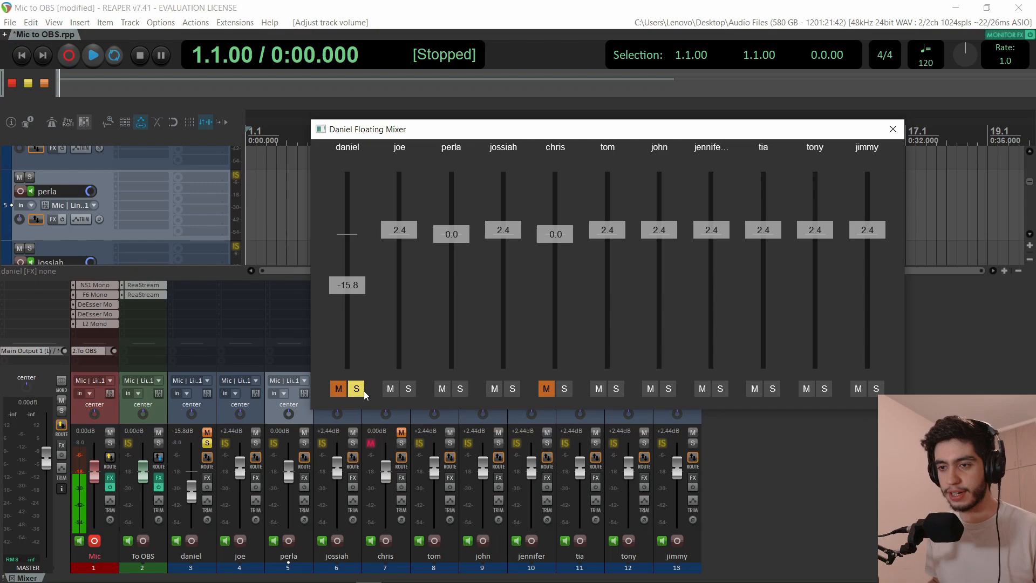
pyautogui.click(390, 387)
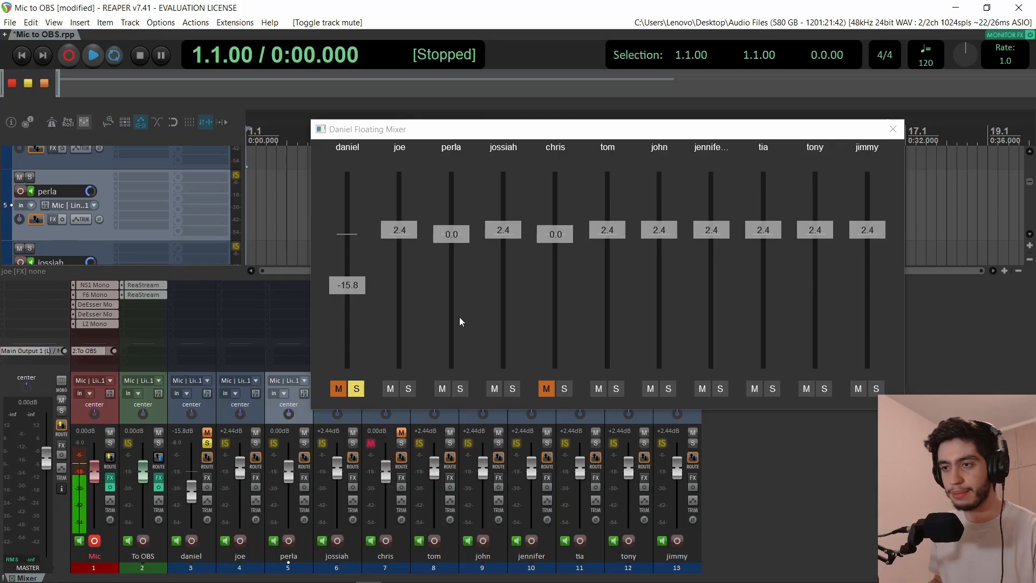
pyautogui.click(338, 388)
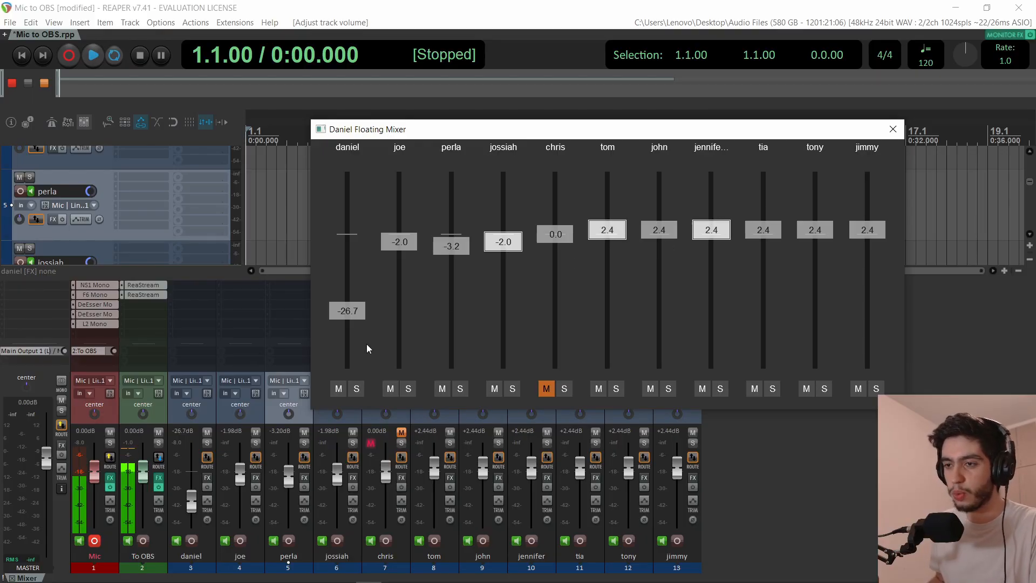
# Set track 3's volume level and mute a track in the floating mixer.
pyautogui.click(347, 311)
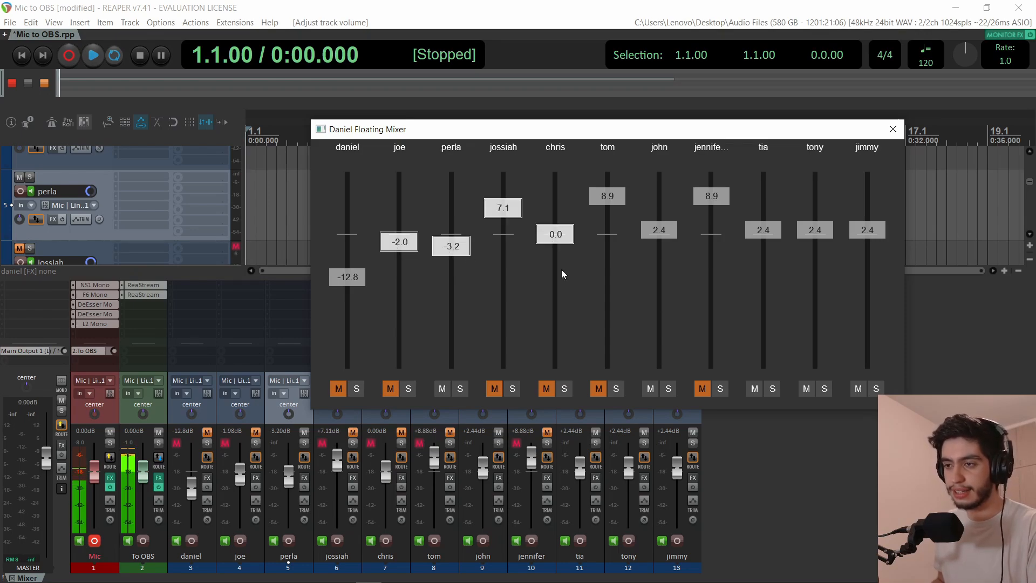
pyautogui.click(563, 388)
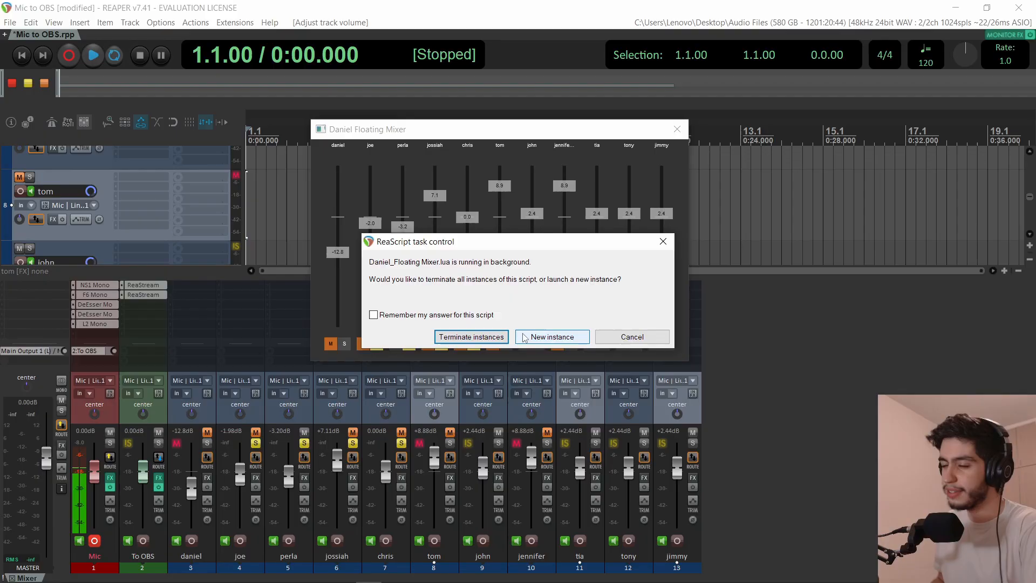
pyautogui.moveTo(389, 296)
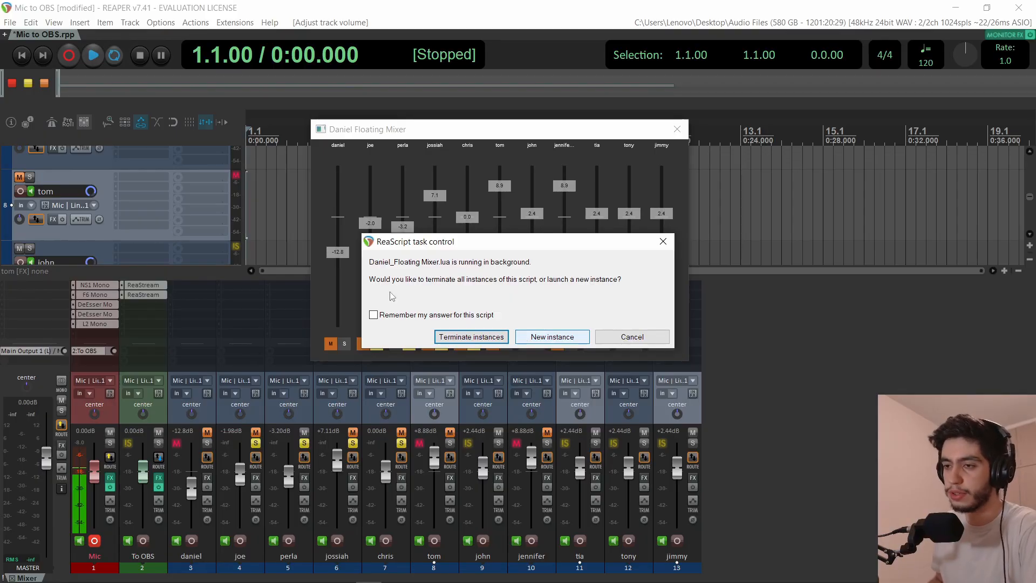
# Launch a new Floating Mixer instance from the ReaScript task dialog and reposition its window.
pyautogui.click(374, 314)
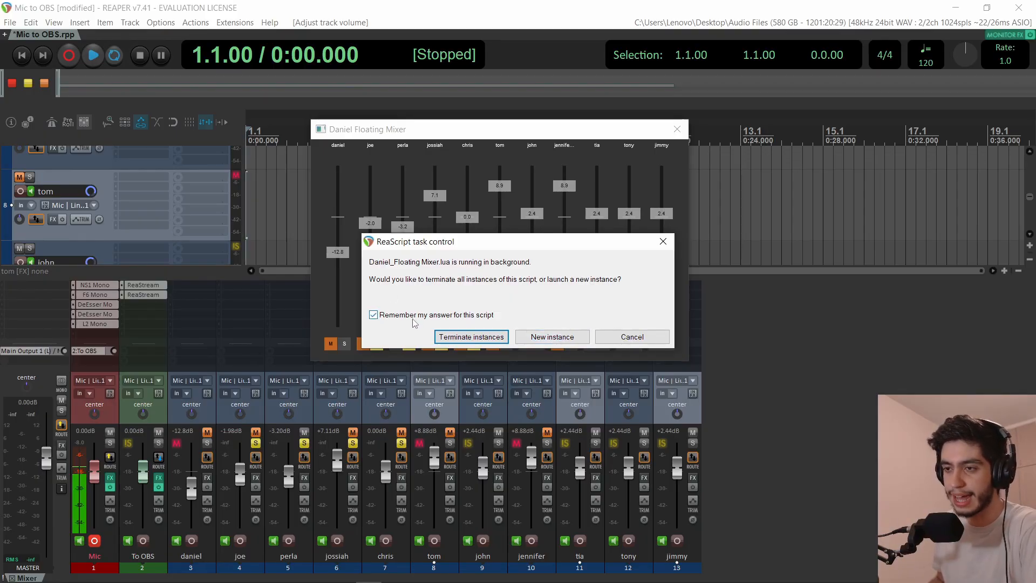
pyautogui.click(373, 314)
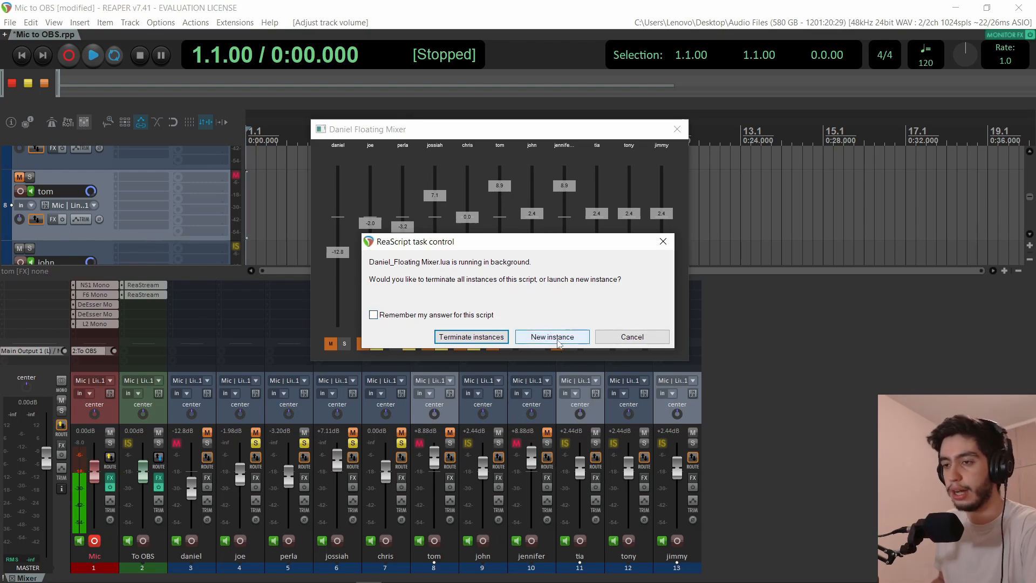
pyautogui.click(551, 337)
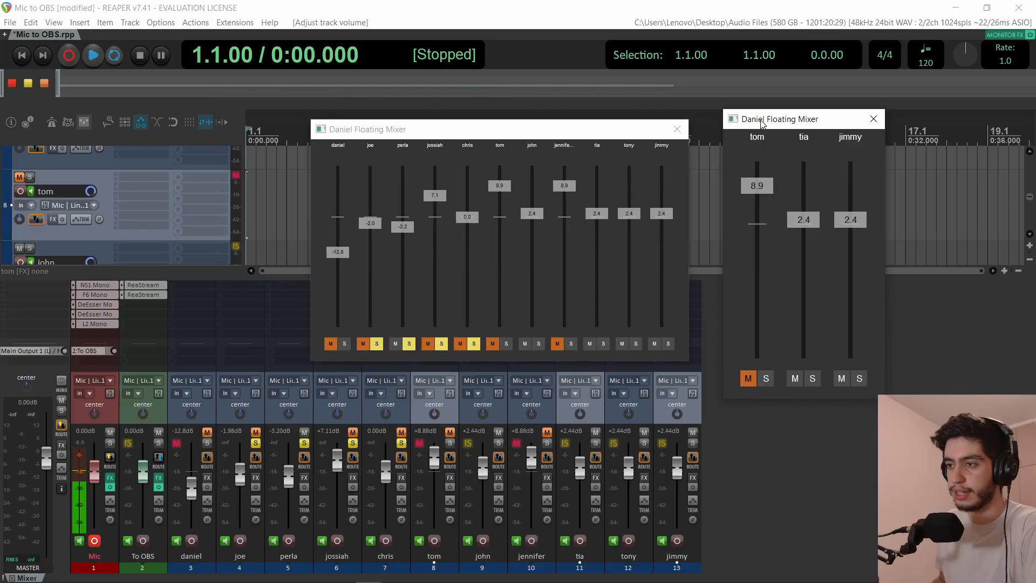
pyautogui.moveTo(756, 186); pyautogui.dragTo(757, 204)
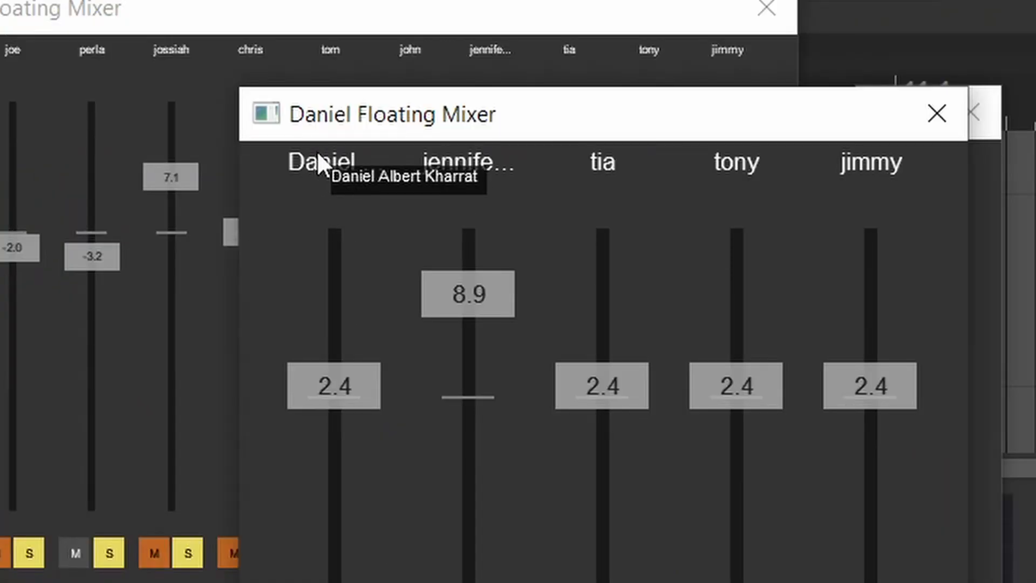
pyautogui.moveTo(446, 188)
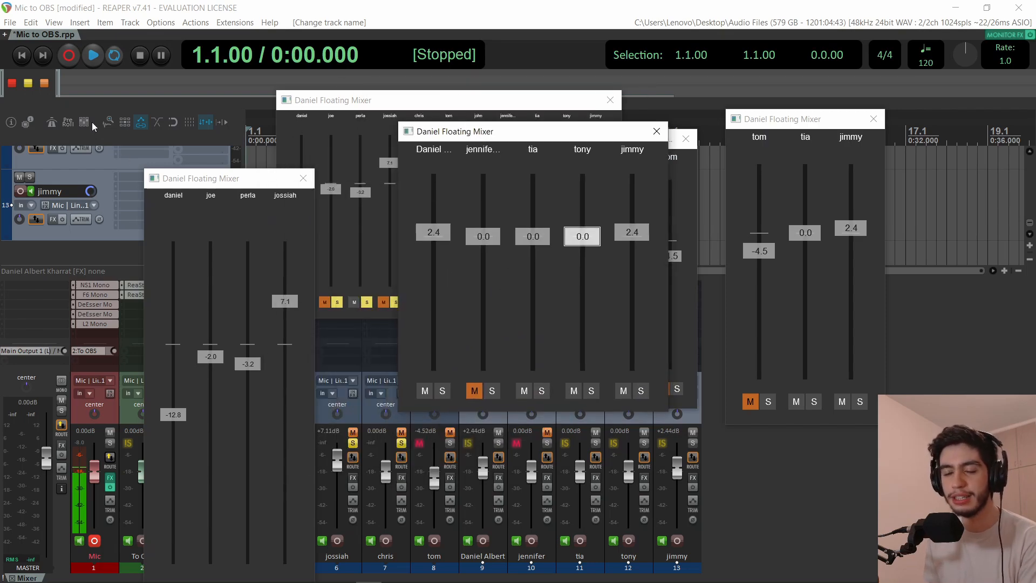
pyautogui.moveTo(84, 122)
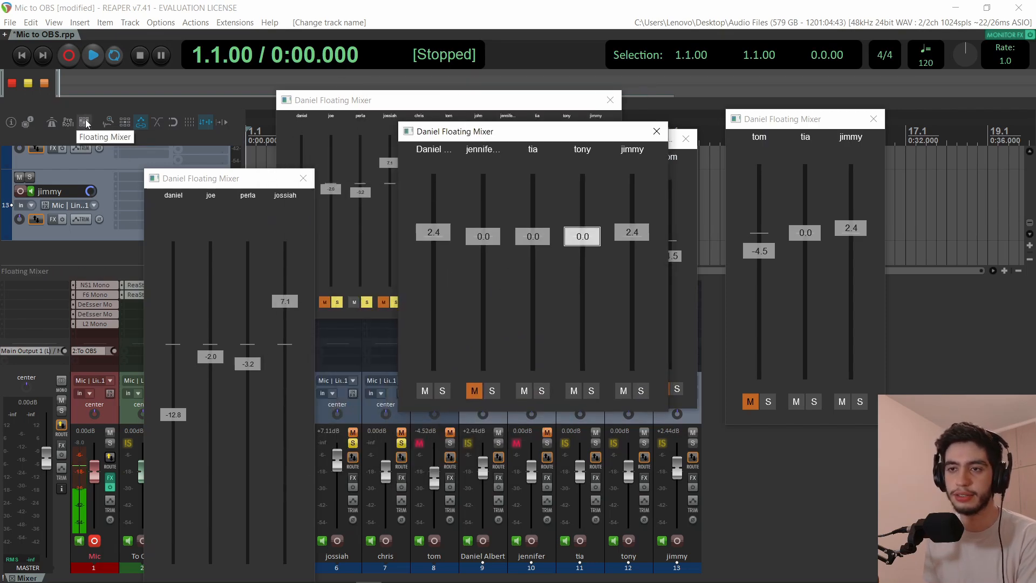
# Run the Floating Mixer script from the Actions list to terminate all its open windows.
pyautogui.click(86, 122)
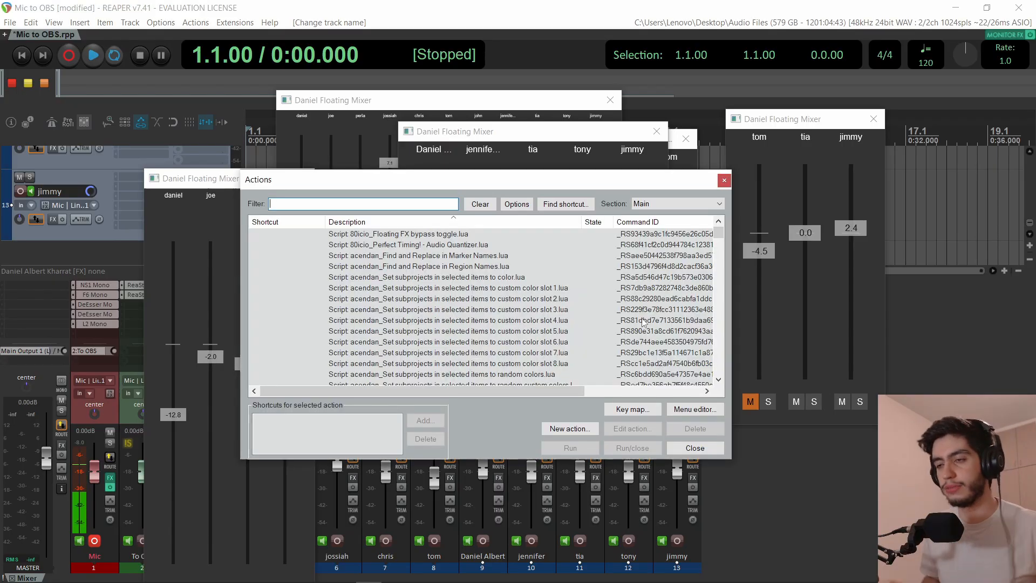
pyautogui.write('daniel mixer')
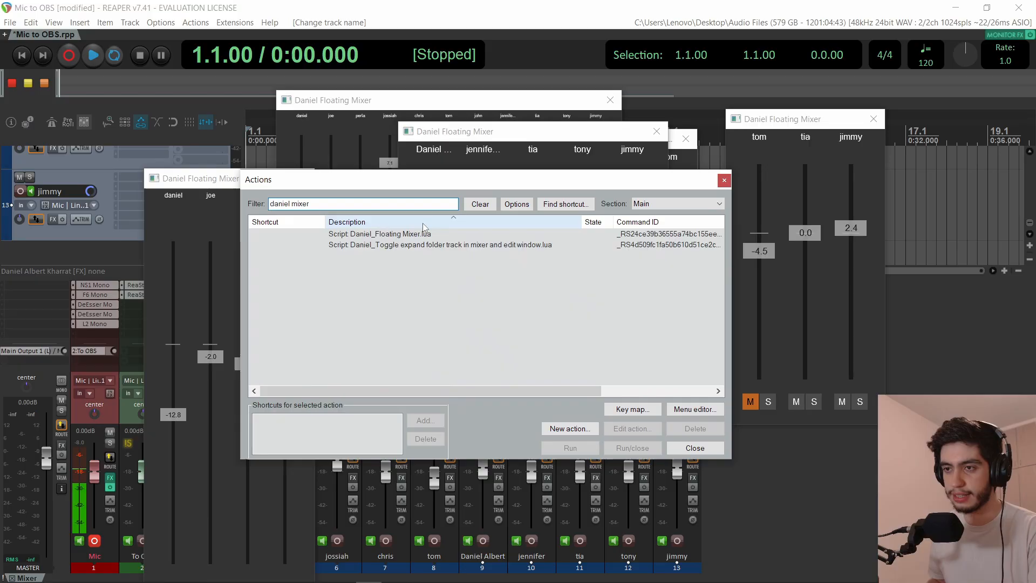
pyautogui.click(379, 233)
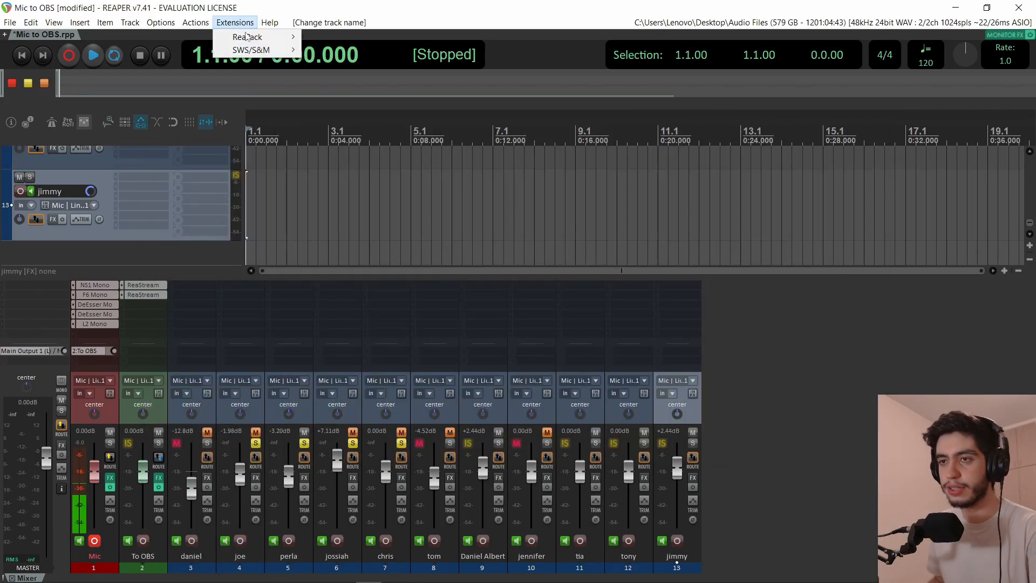
# Add the Daniel Floating Mixer script as a new action on the main toolbar.
pyautogui.click(248, 37)
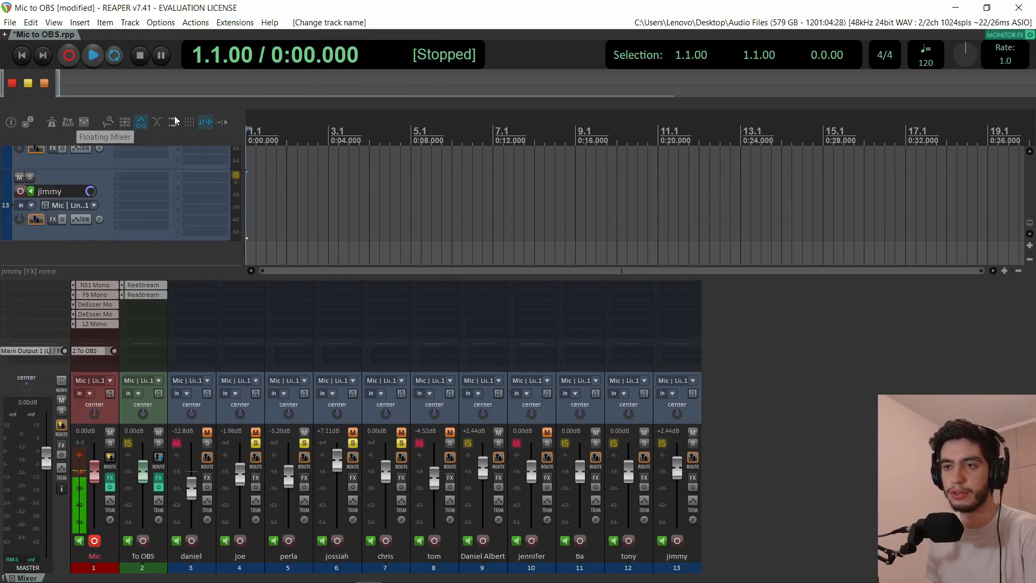
pyautogui.rightClick(175, 122)
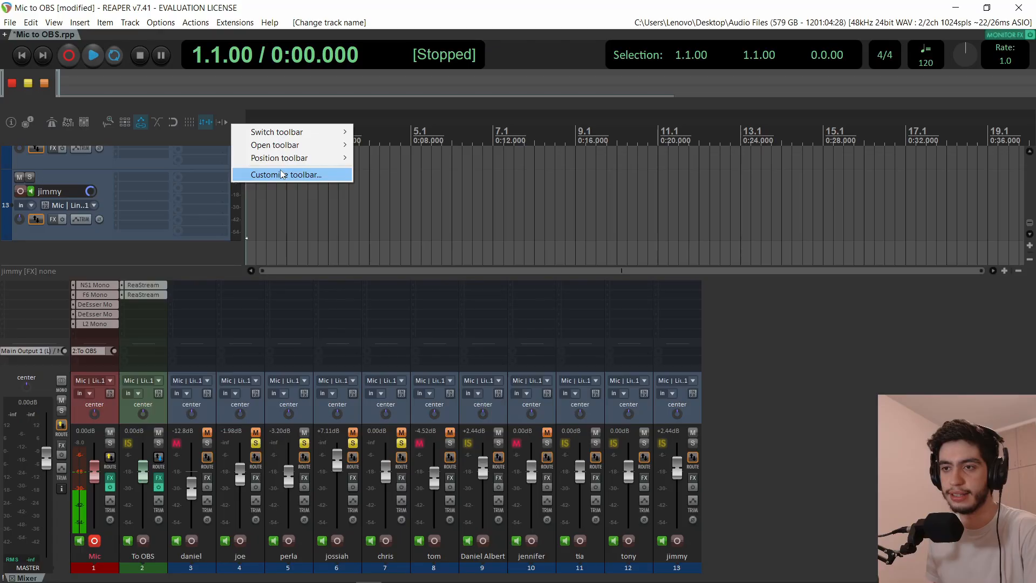
pyautogui.click(283, 173)
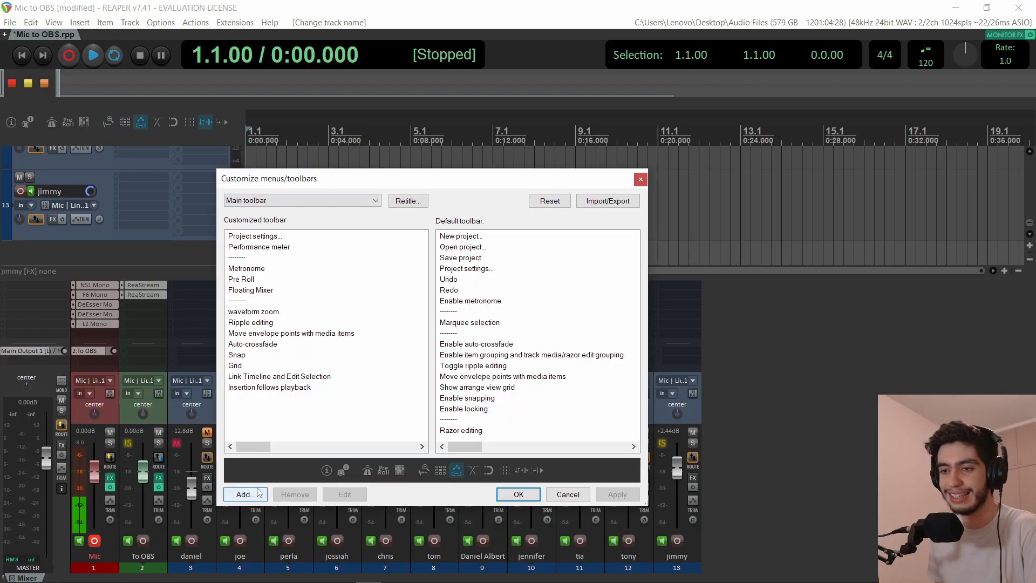
pyautogui.click(245, 493)
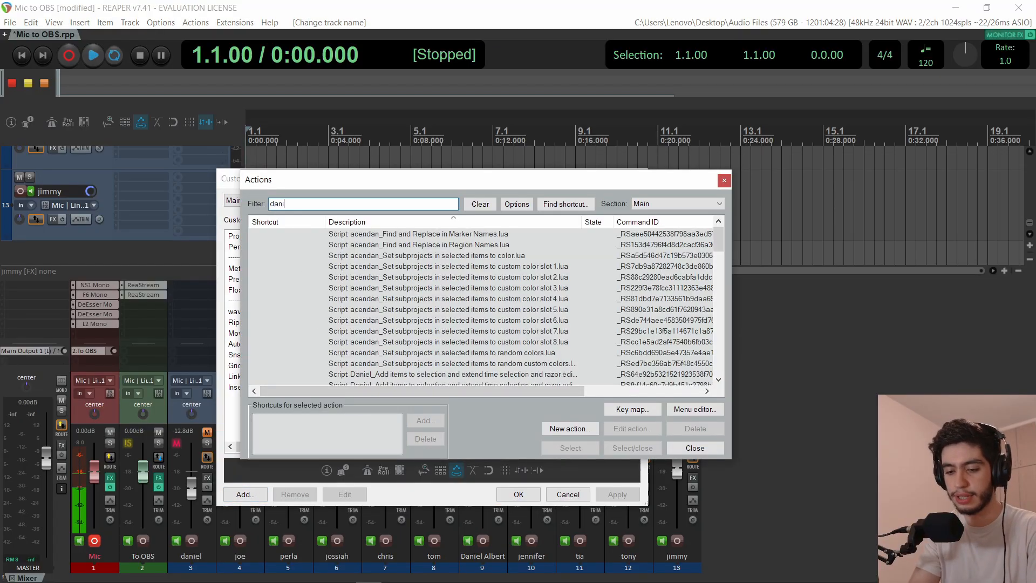
pyautogui.write('daniel mixer')
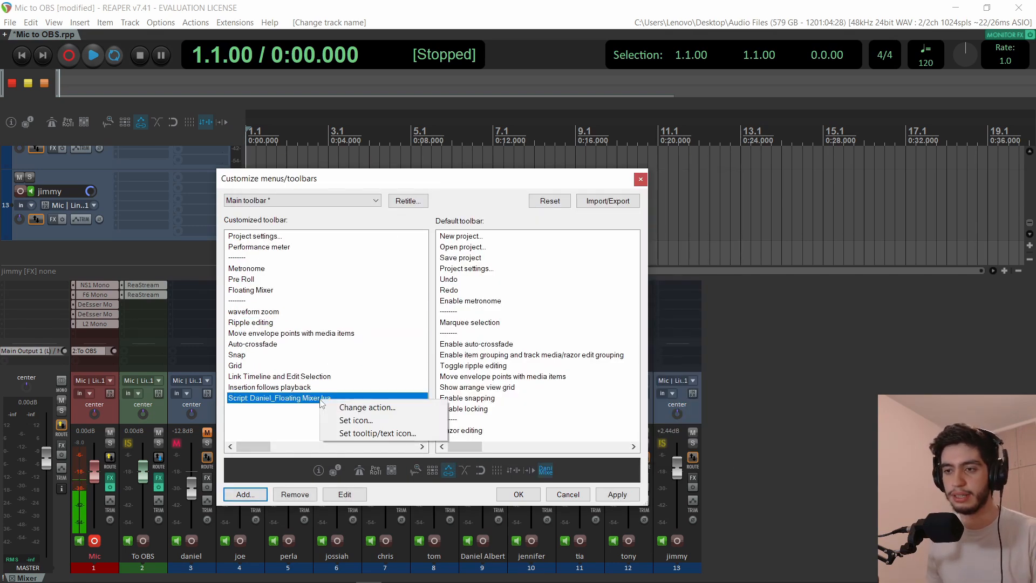
# Give the new toolbar entry the toolbar_visible_mixer icon, filtering icons for 'mixer'.
pyautogui.click(356, 420)
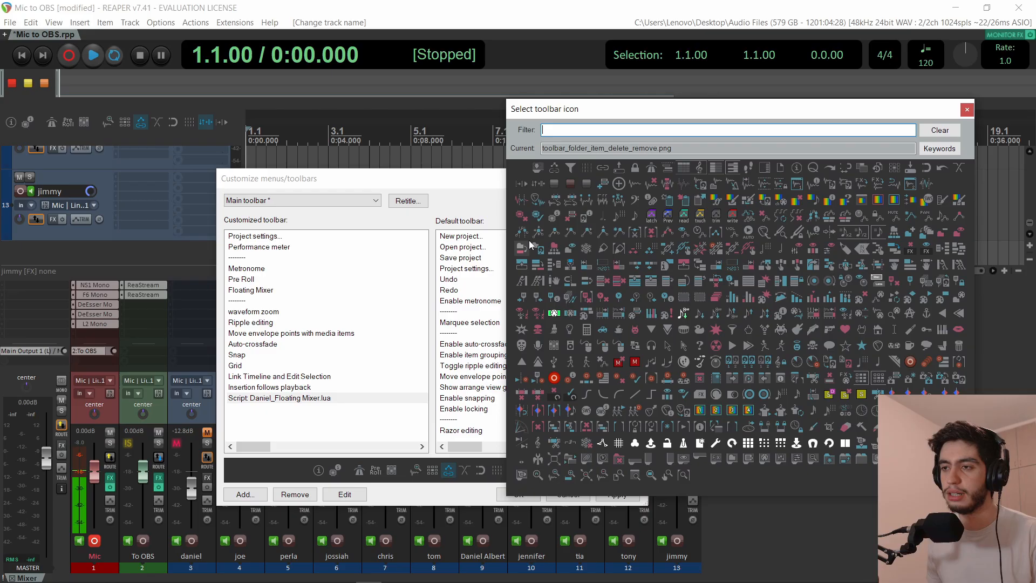
pyautogui.write('mixer')
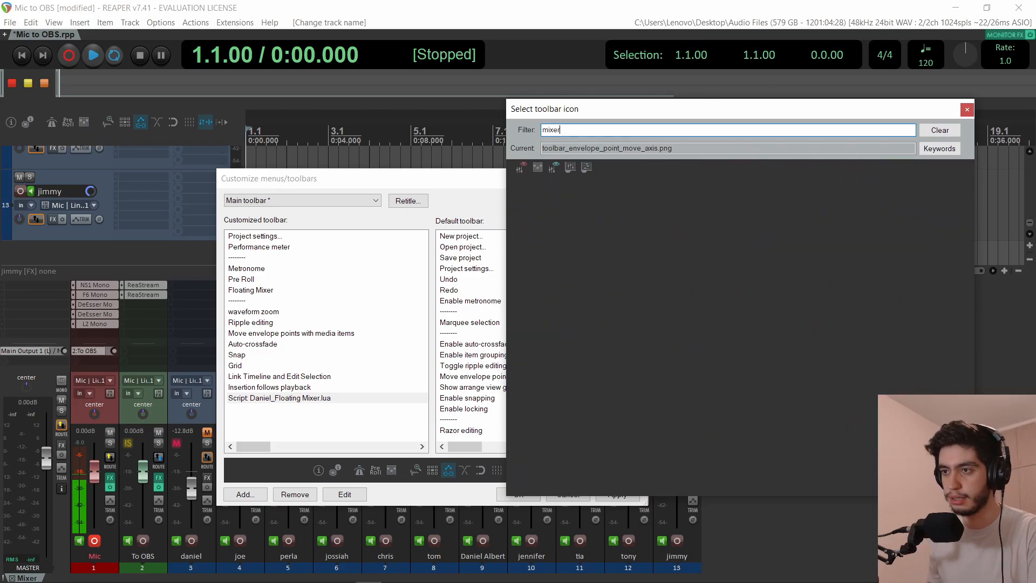
pyautogui.click(555, 166)
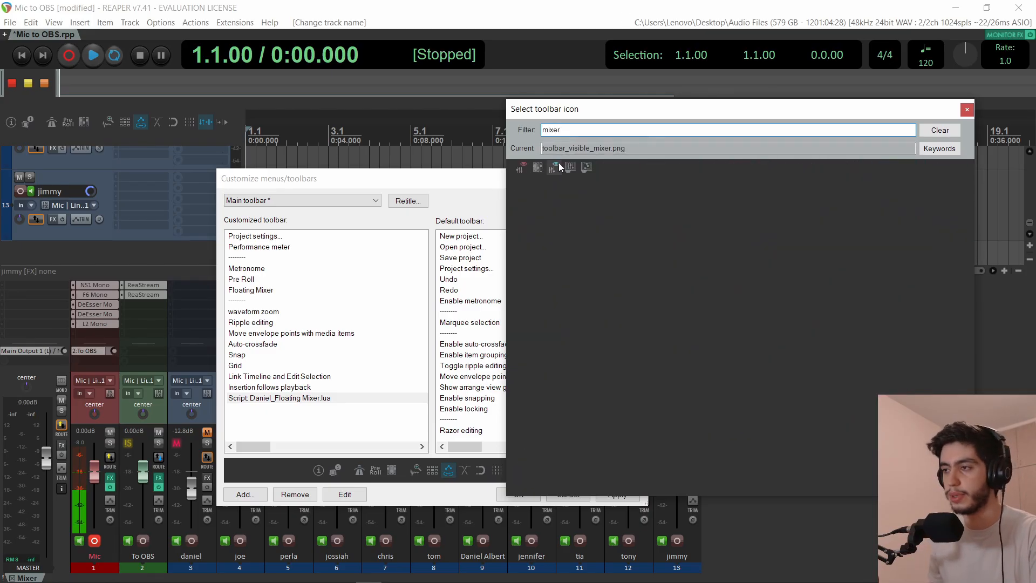